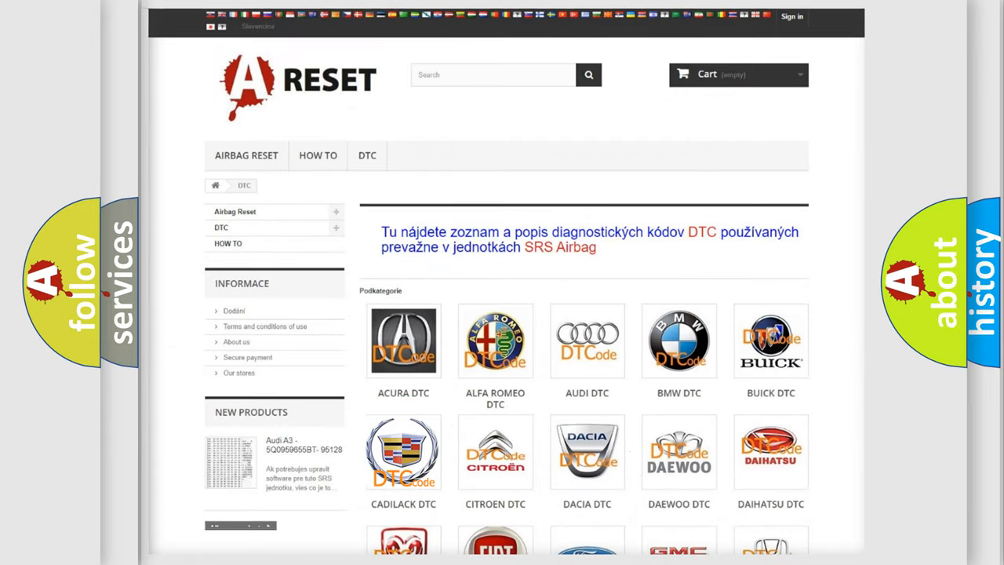
Step: Open the Cadillac DTC brand tile and scroll down its list of trouble codes
left_click(403, 451)
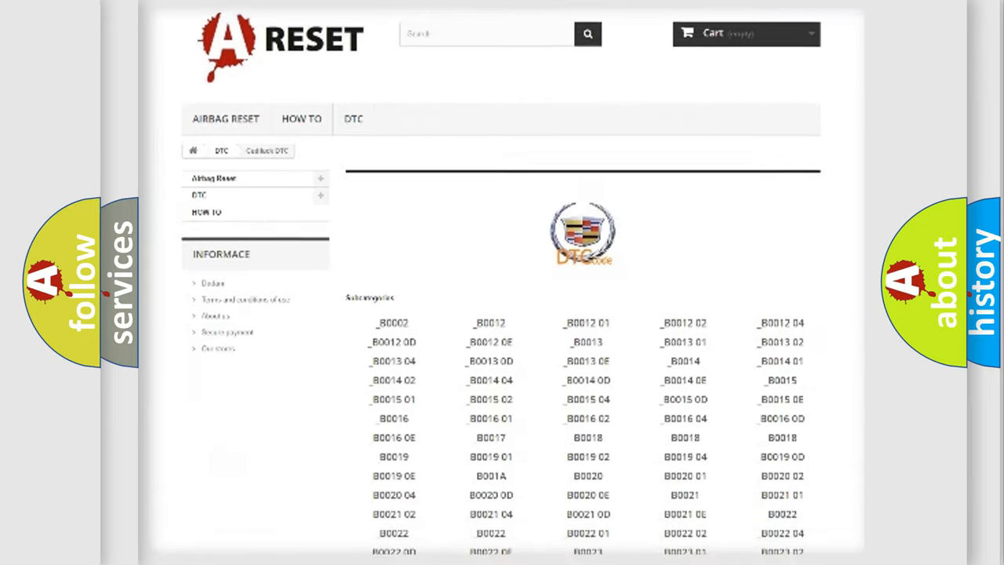
scroll("down", 3)
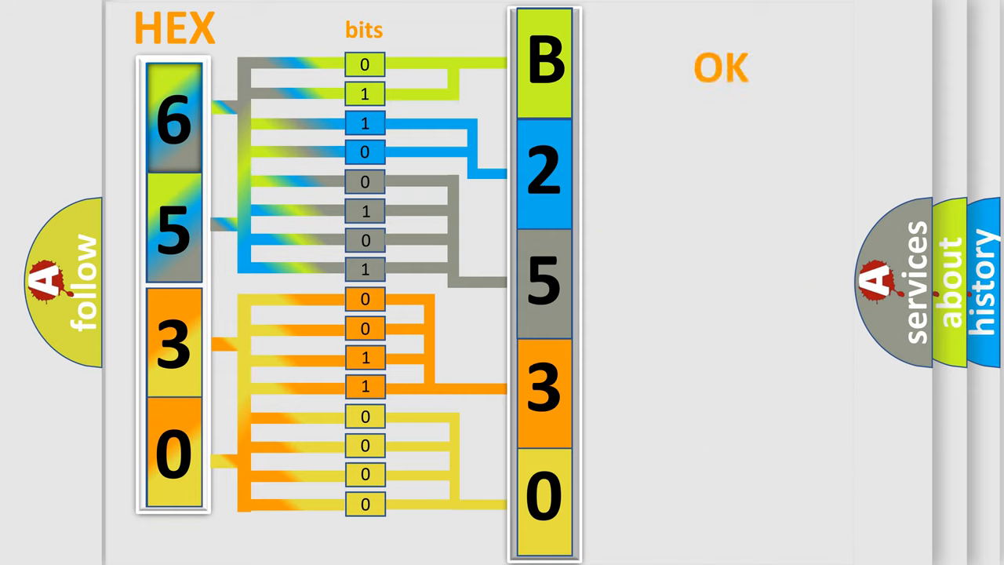
Step: Advance past the animation mapping hex 6530 through sixteen bits to code B2530
left_click(720, 68)
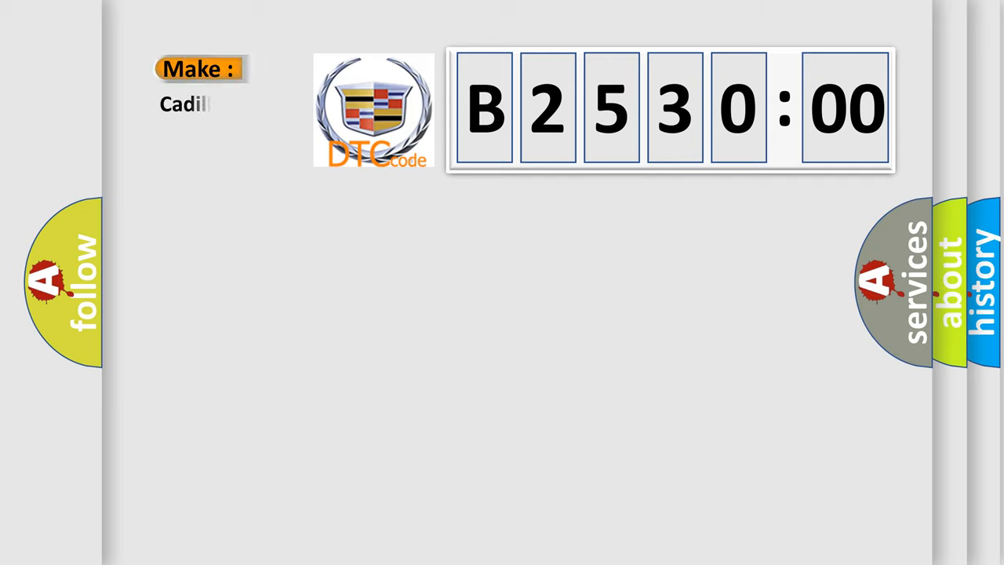